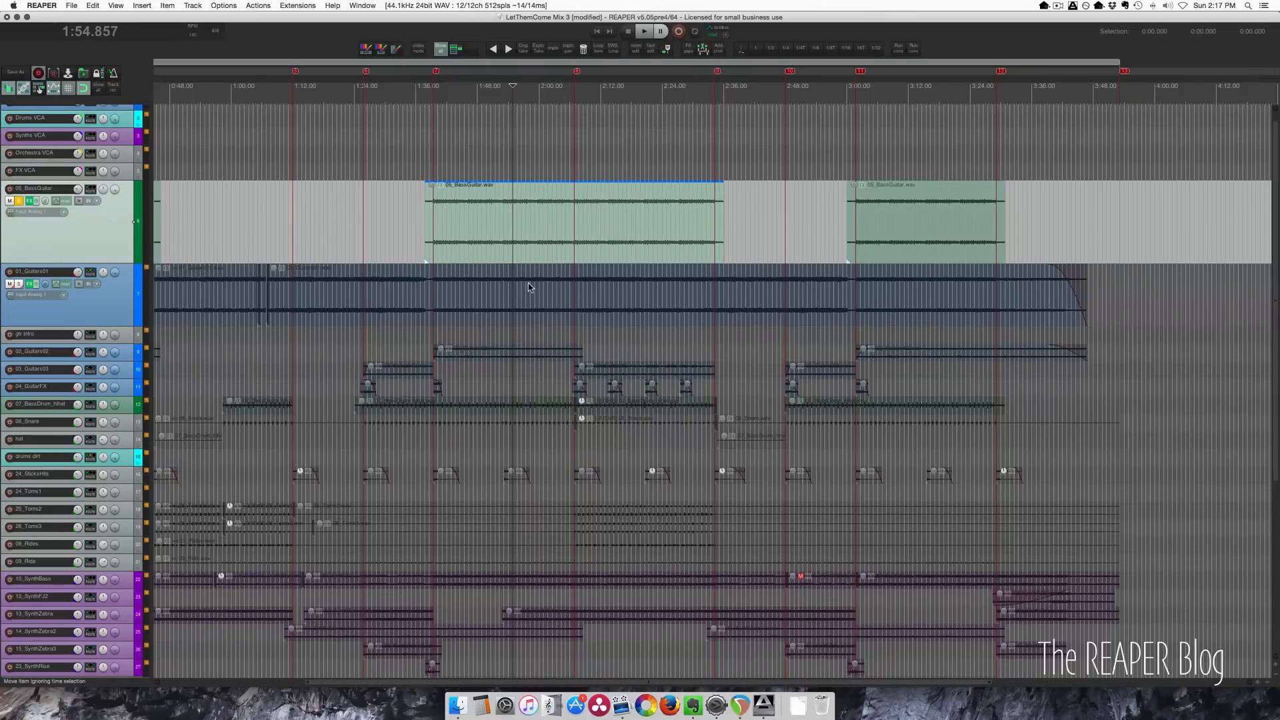
Select 'SWS/BR: Preview media item under mouse' in the filtered Actions list and move the window down.
left_click(642, 31)
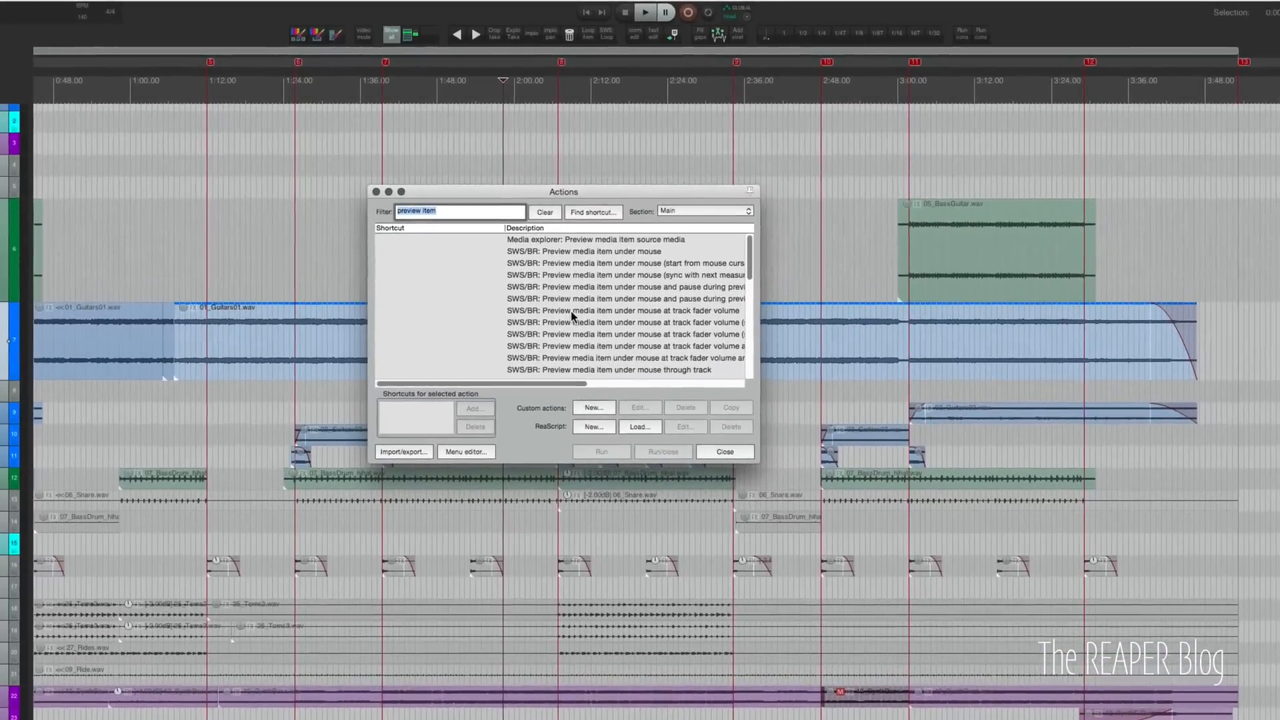
left_click(583, 252)
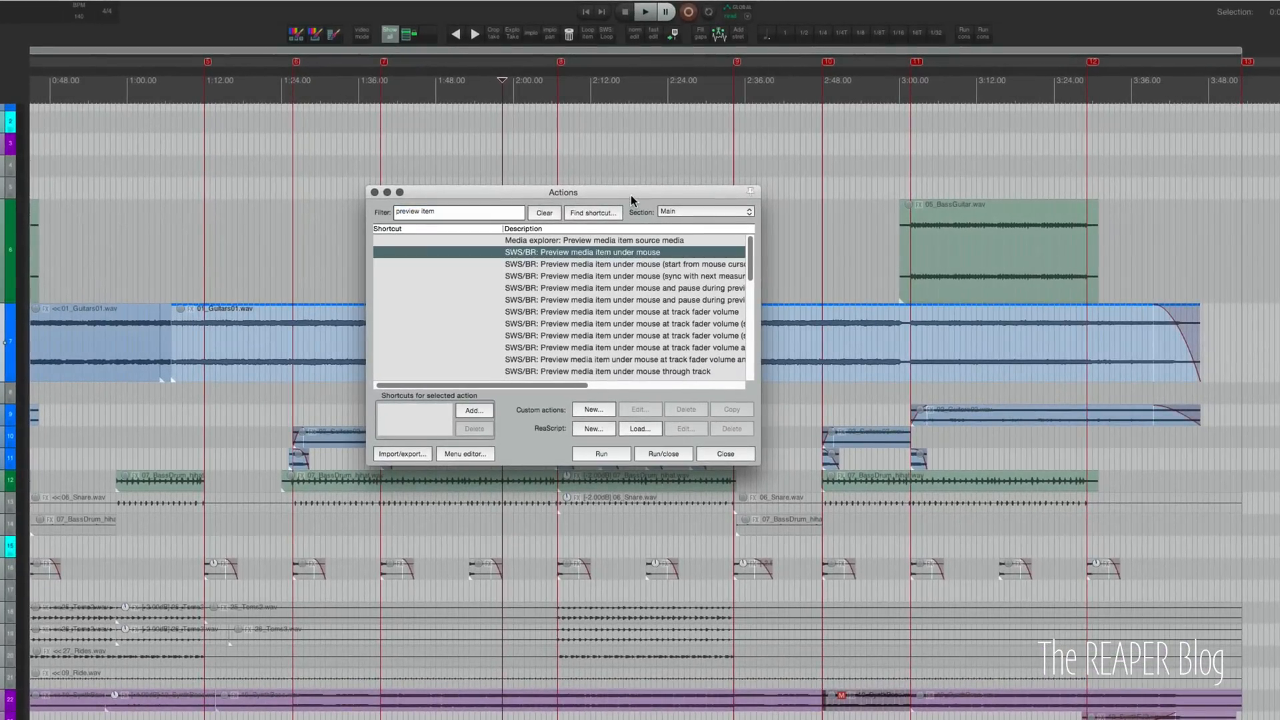
left_click_drag(562, 192, 475, 376)
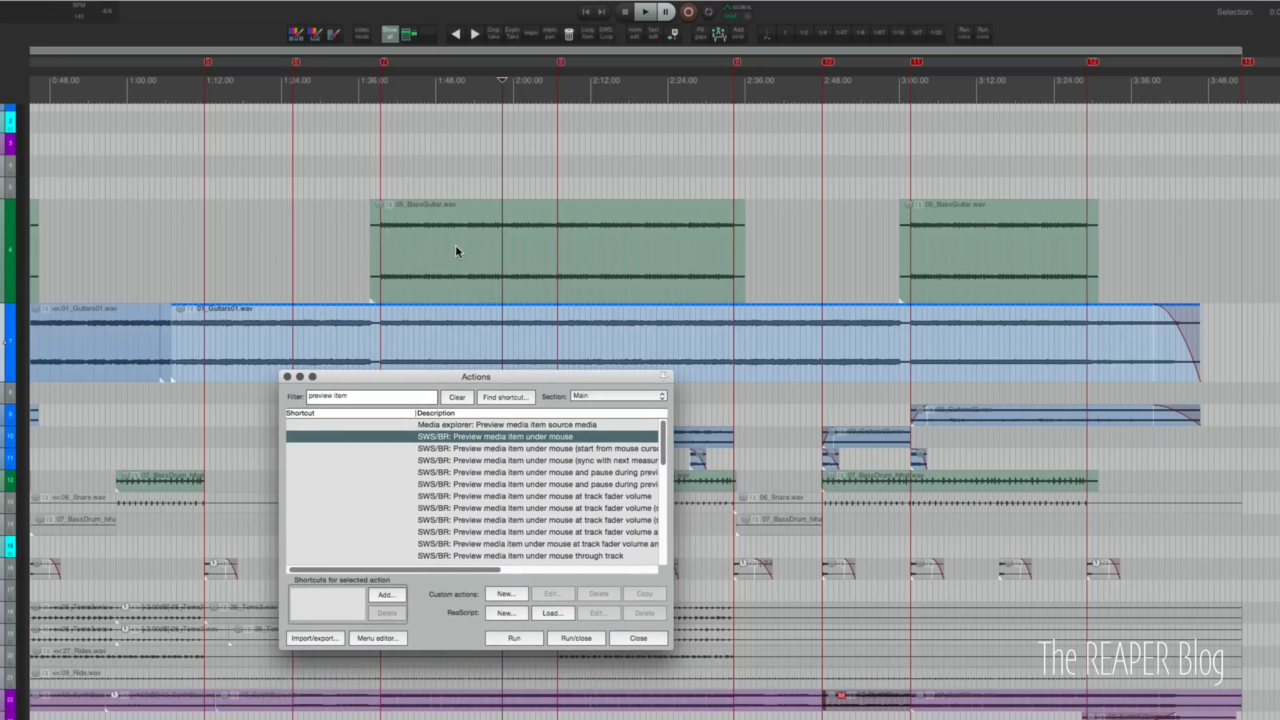
mouse_move(529, 254)
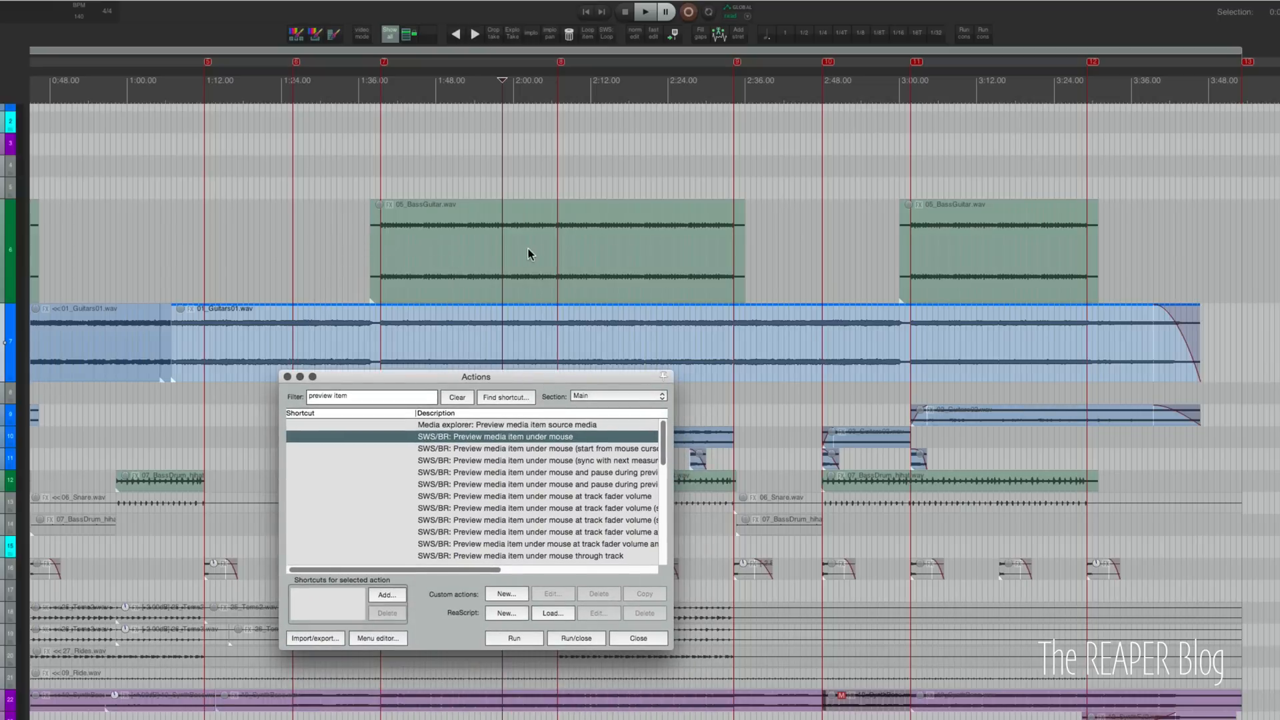
mouse_move(670, 344)
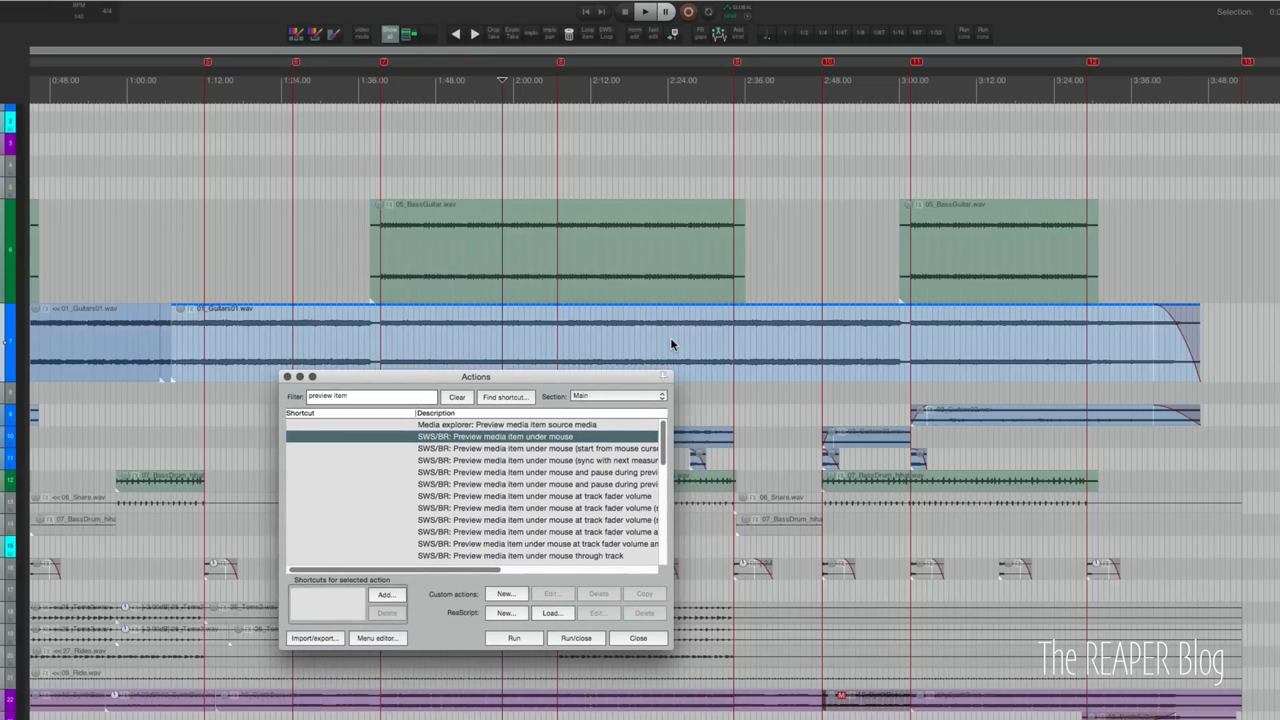
Assign B as the shortcut for Preview media item under mouse via Add.
left_click(386, 595)
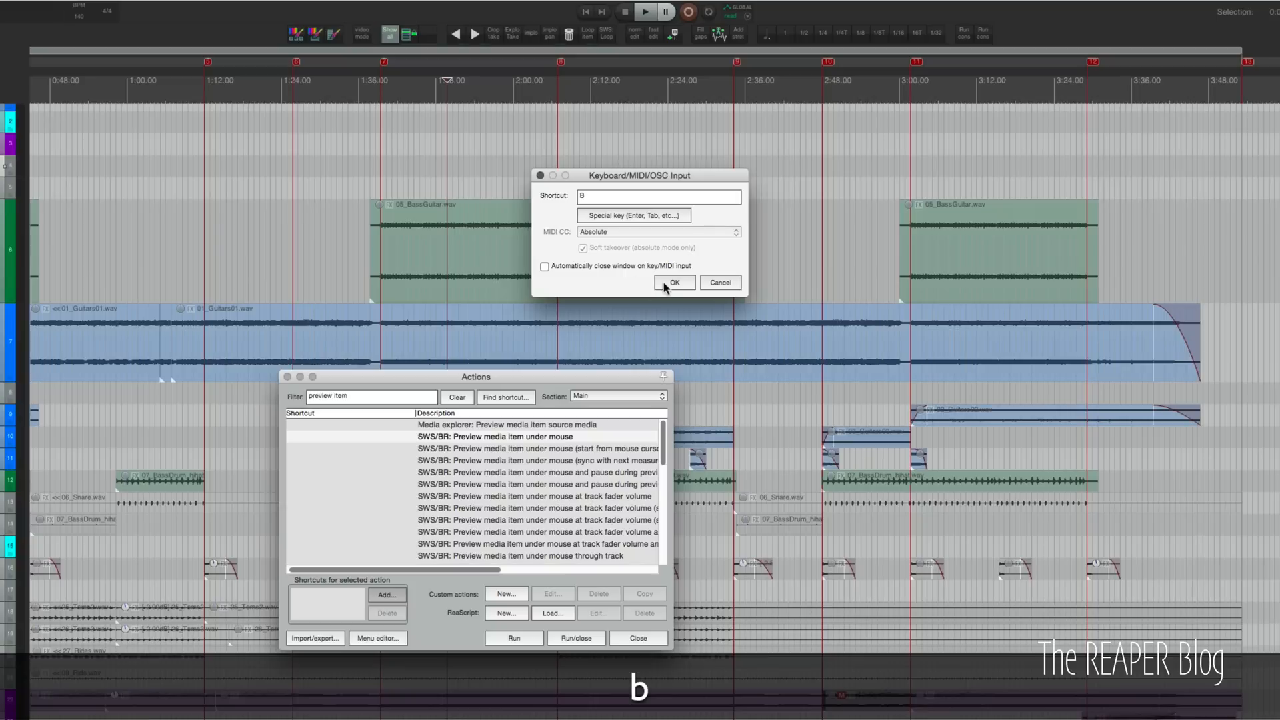
left_click(672, 282)
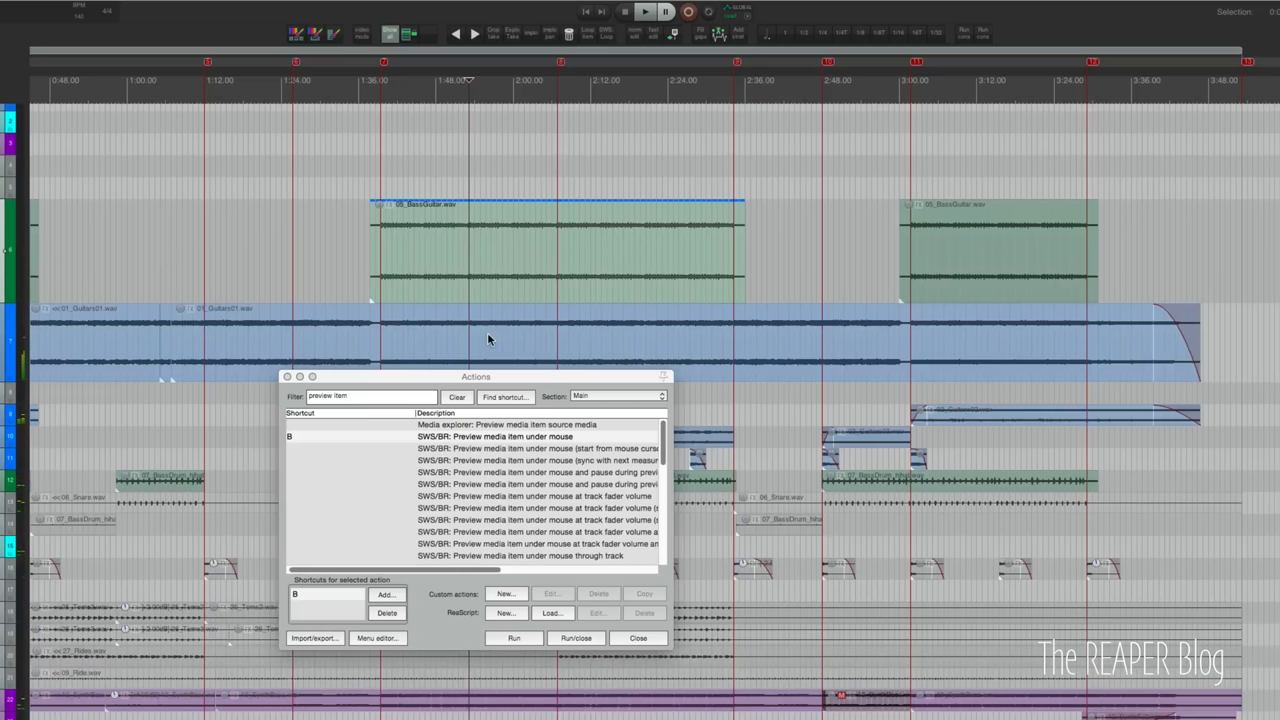
mouse_move(479, 341)
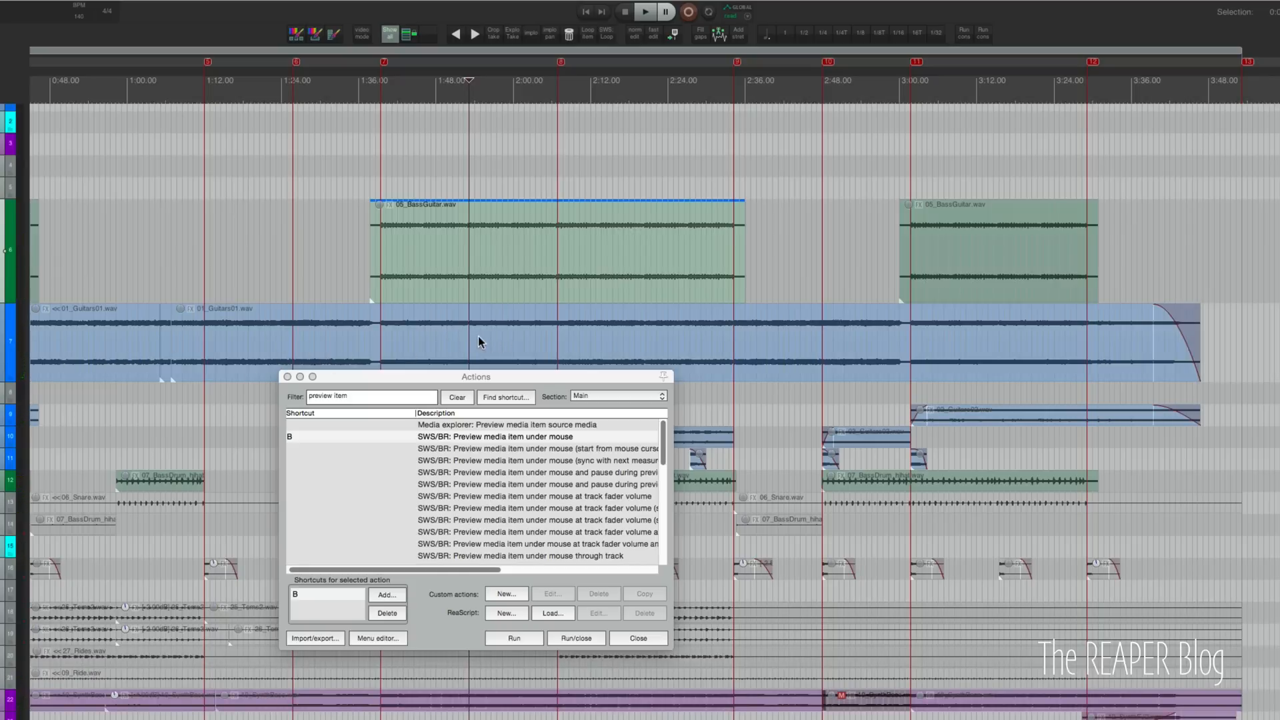
mouse_move(355, 342)
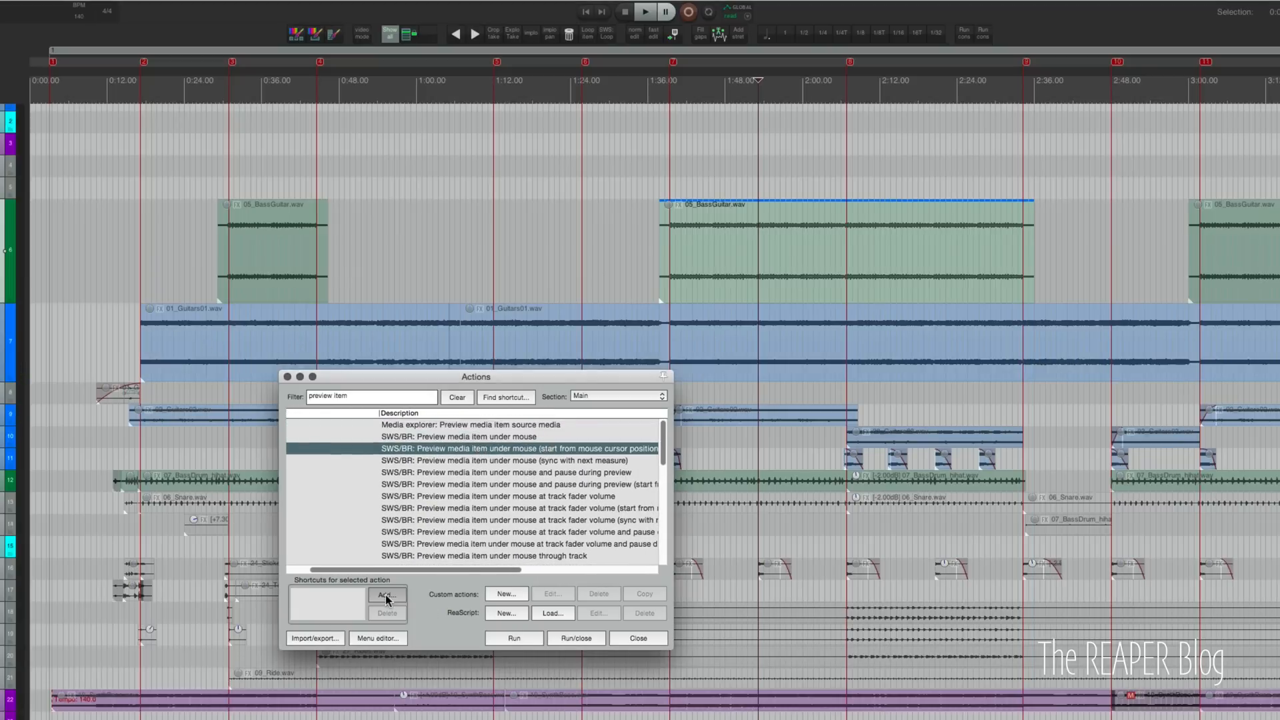
Reassign B to the 'Preview media item under mouse and pause during preview' variant.
left_click(385, 595)
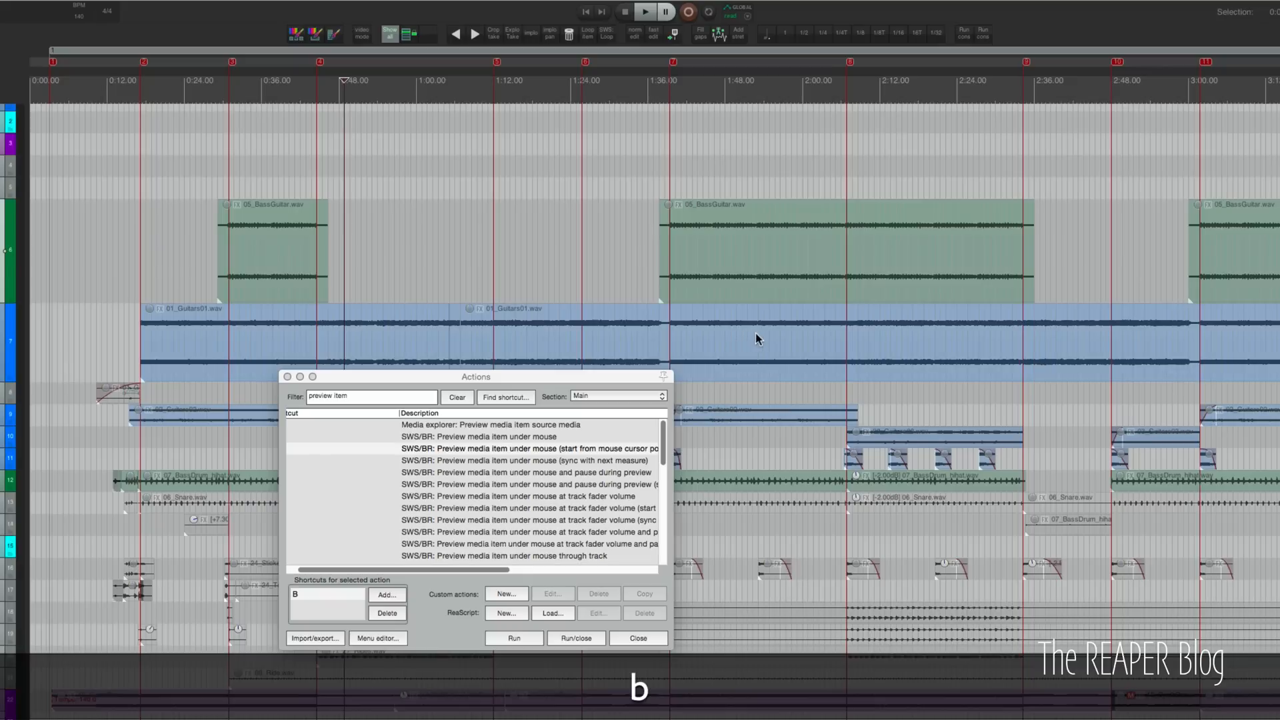
mouse_move(813, 340)
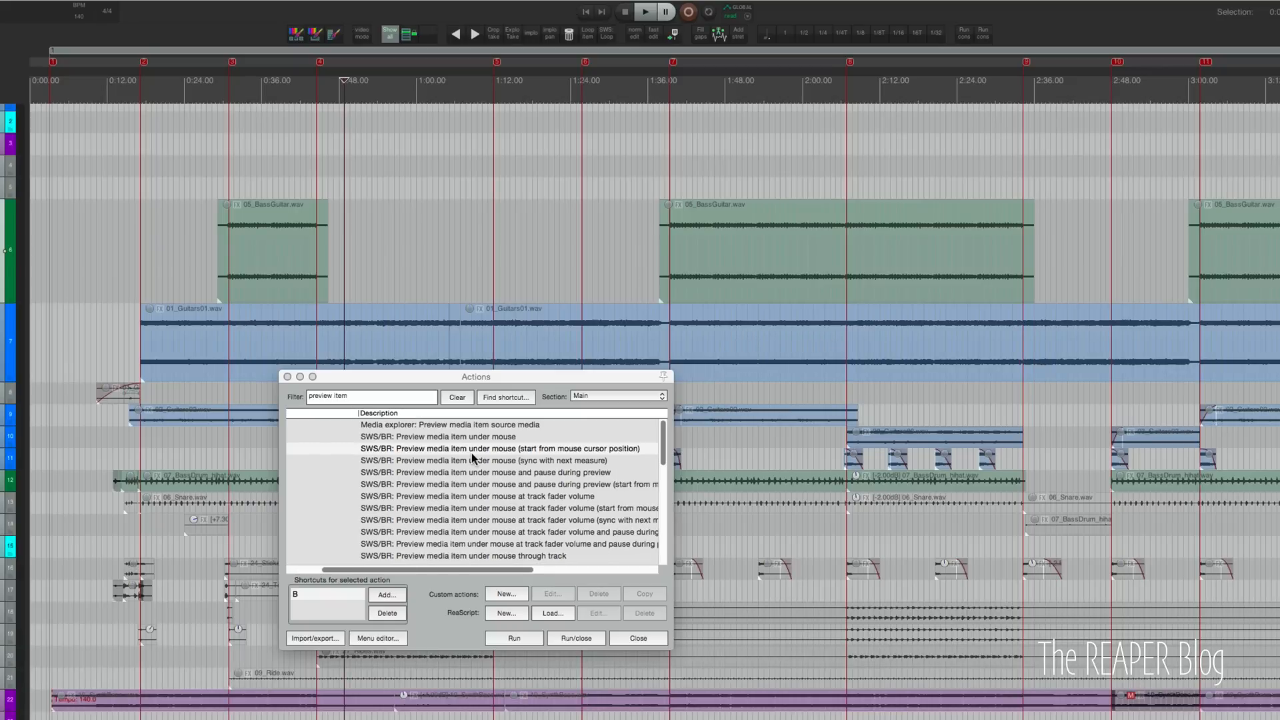
mouse_move(467, 468)
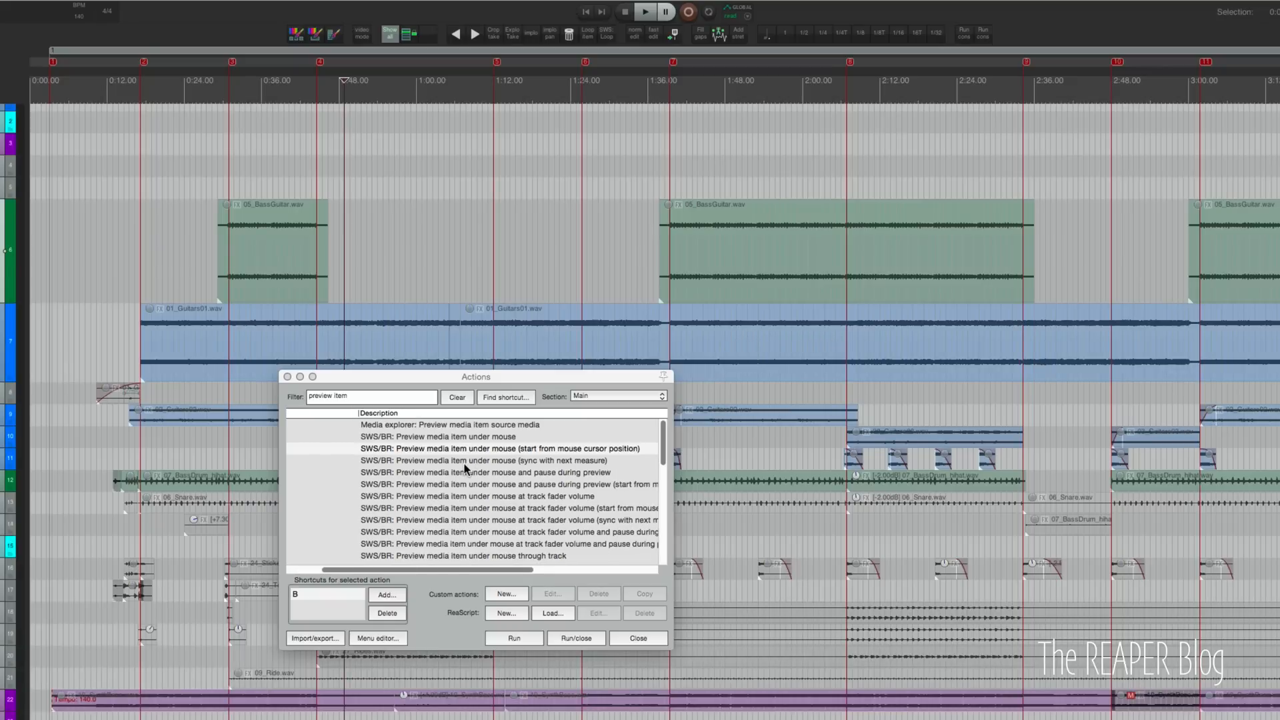
left_click(489, 435)
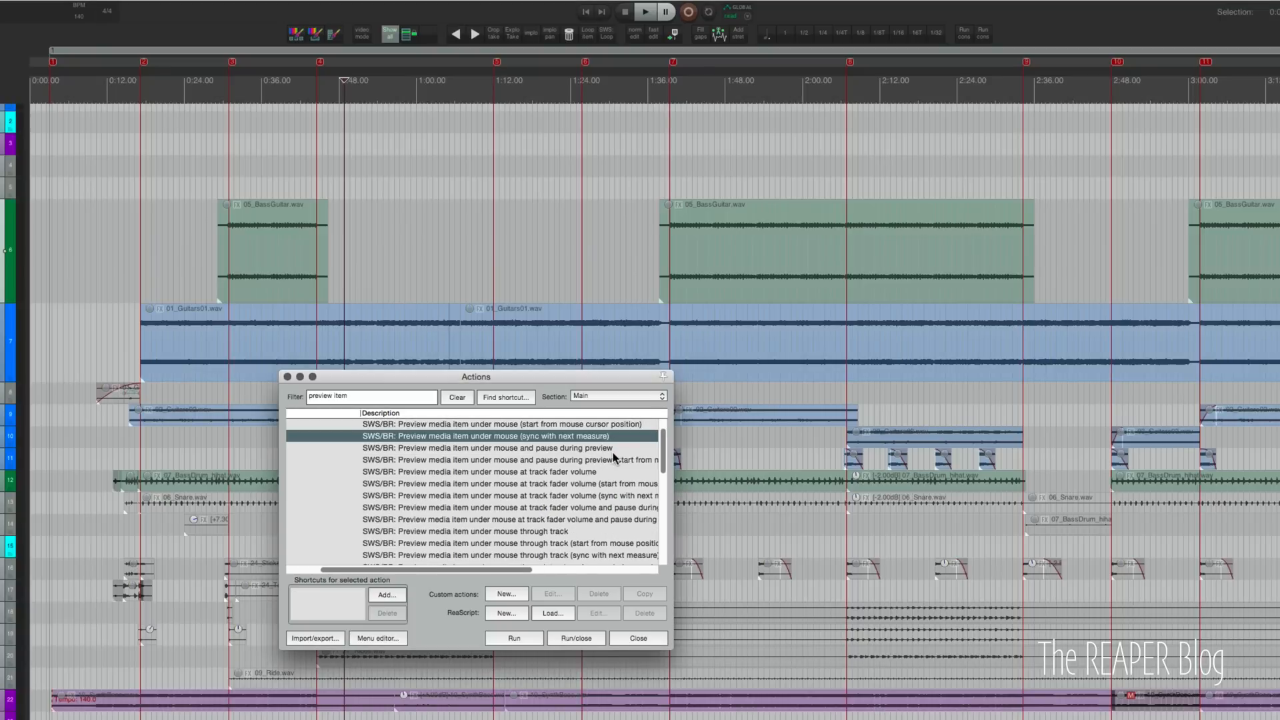
left_click(510, 448)
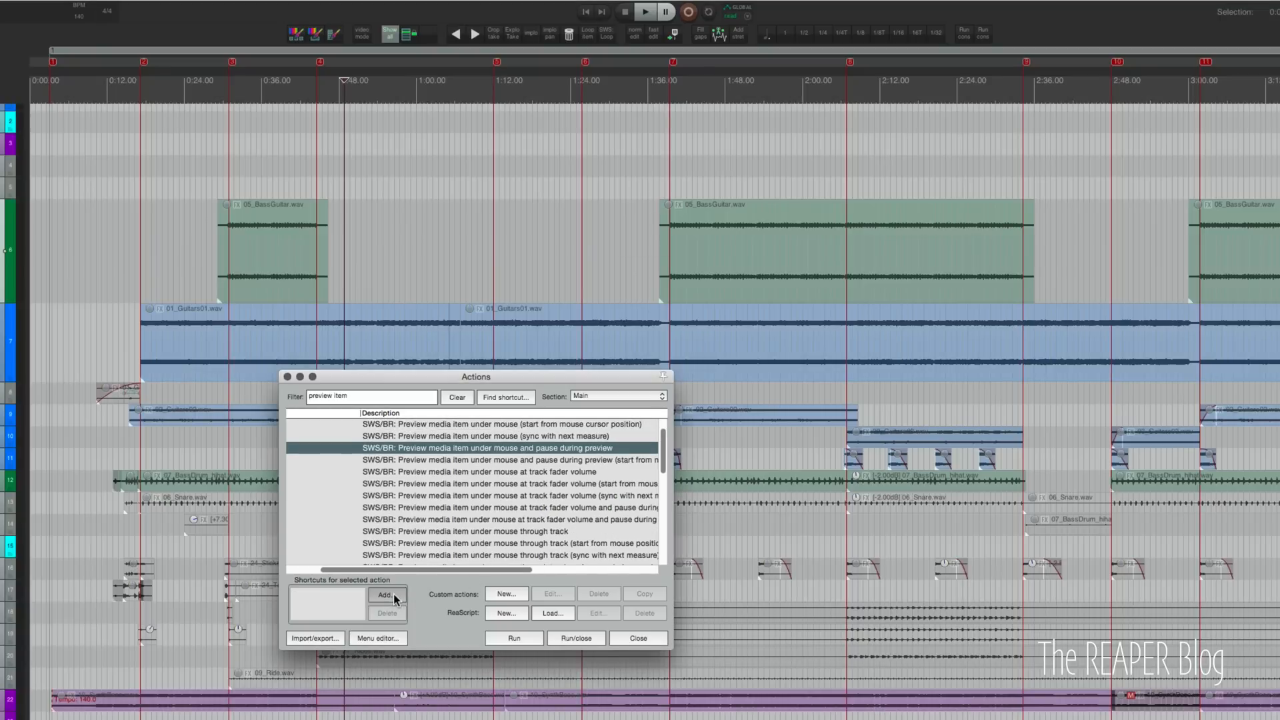
left_click(385, 595)
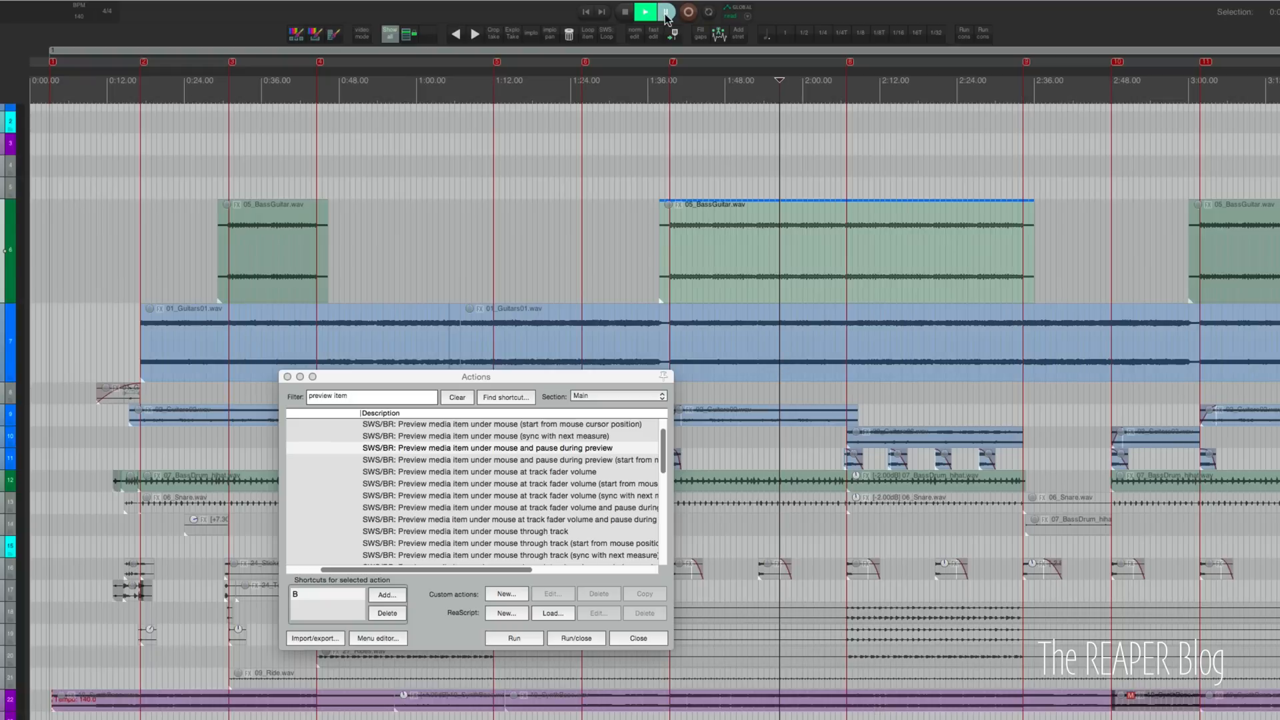
left_click(644, 12)
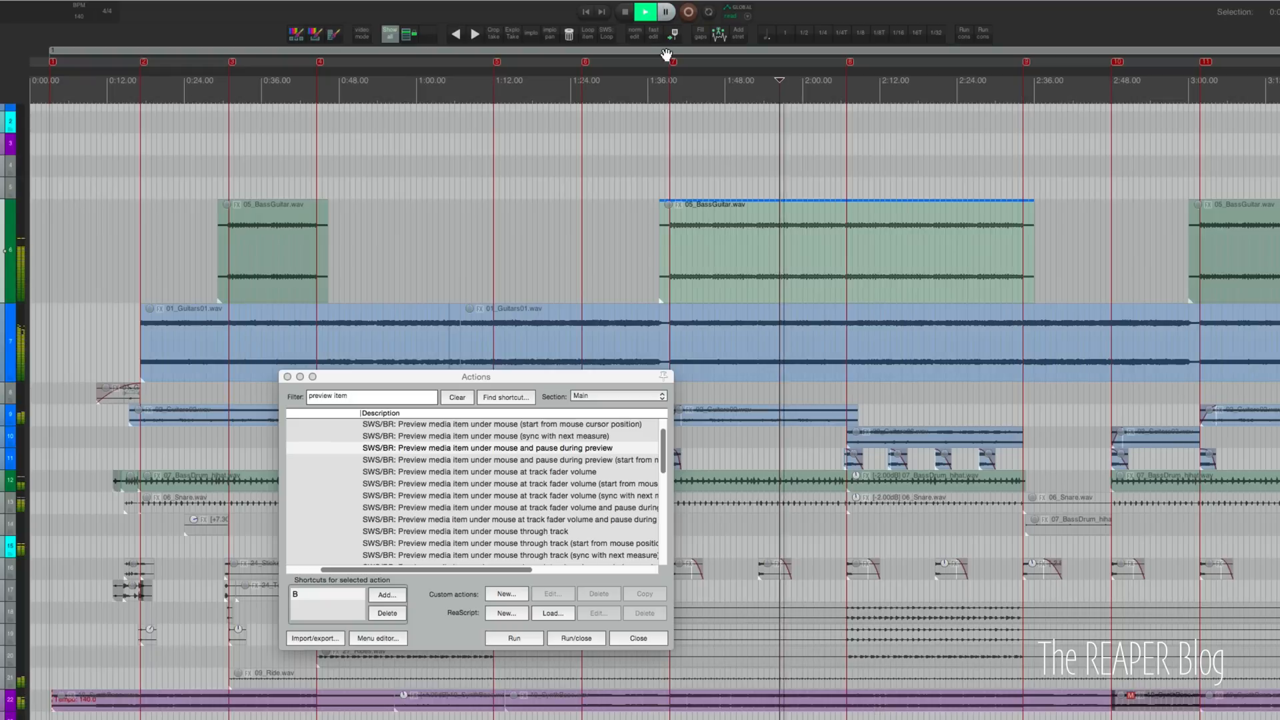
mouse_move(885, 260)
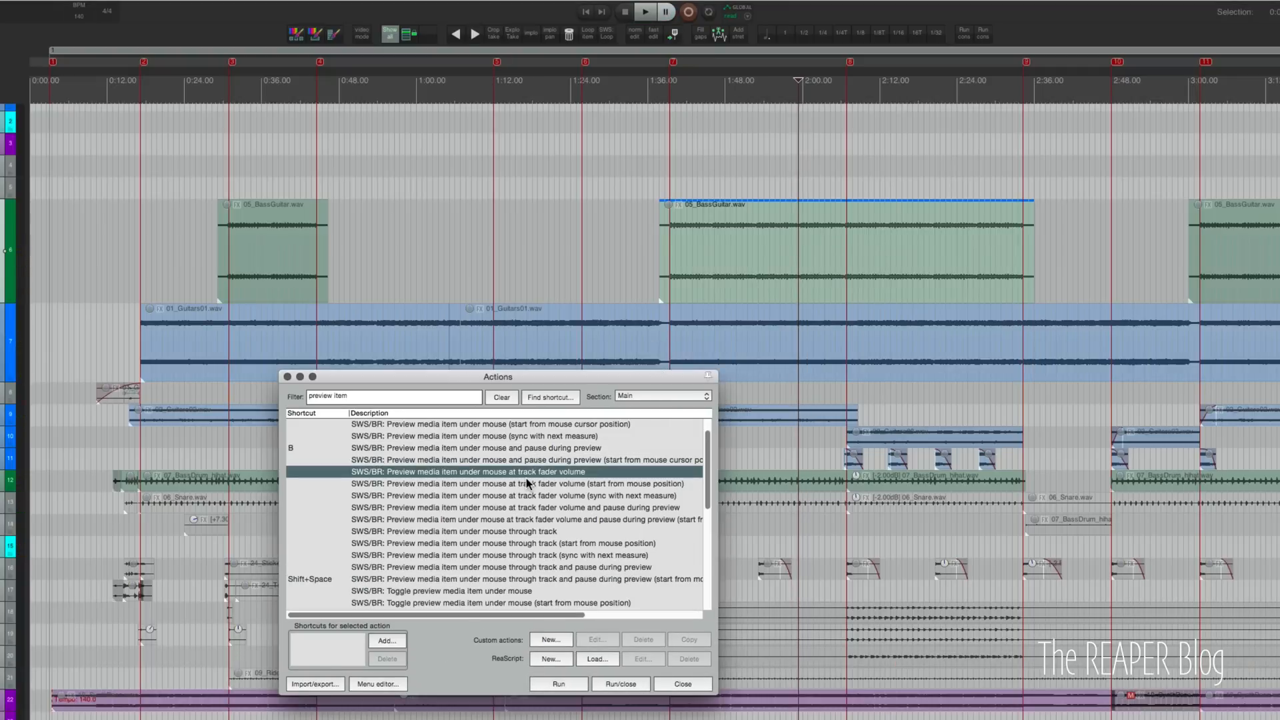
mouse_move(572, 488)
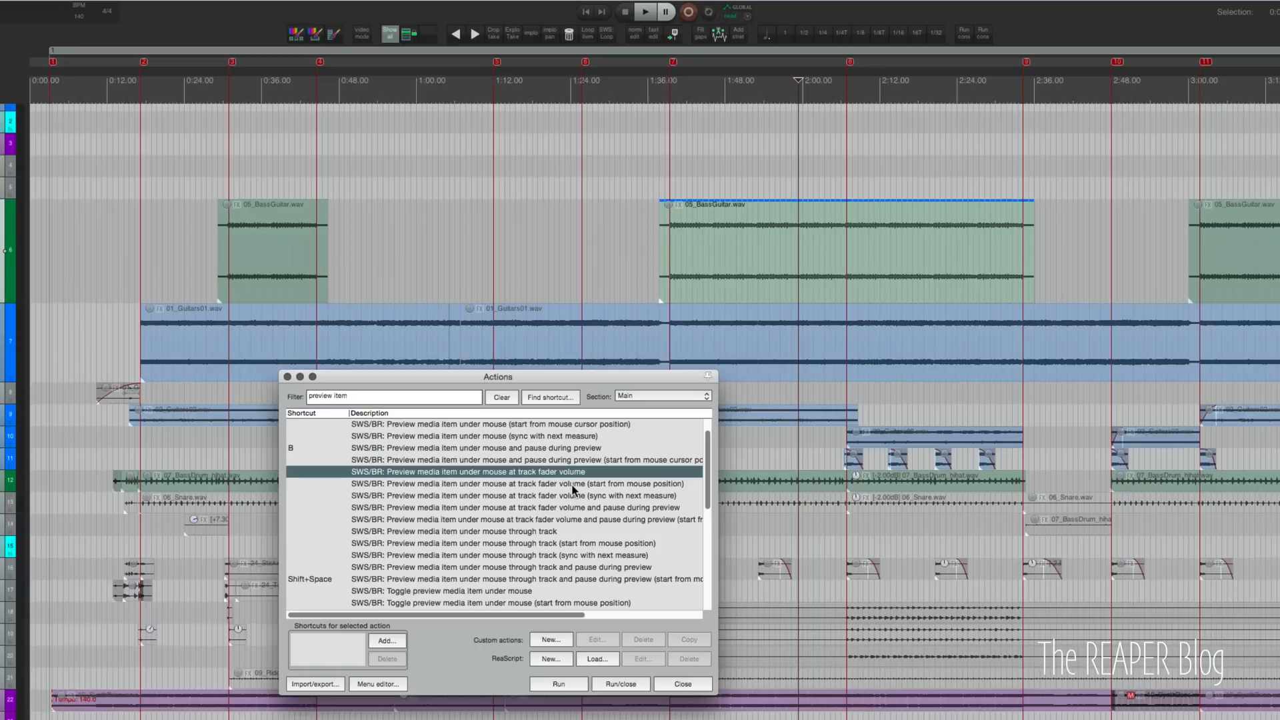
Assign Shift+Space to the through-track pause-during-preview action and close the Actions list.
scroll("down", 3)
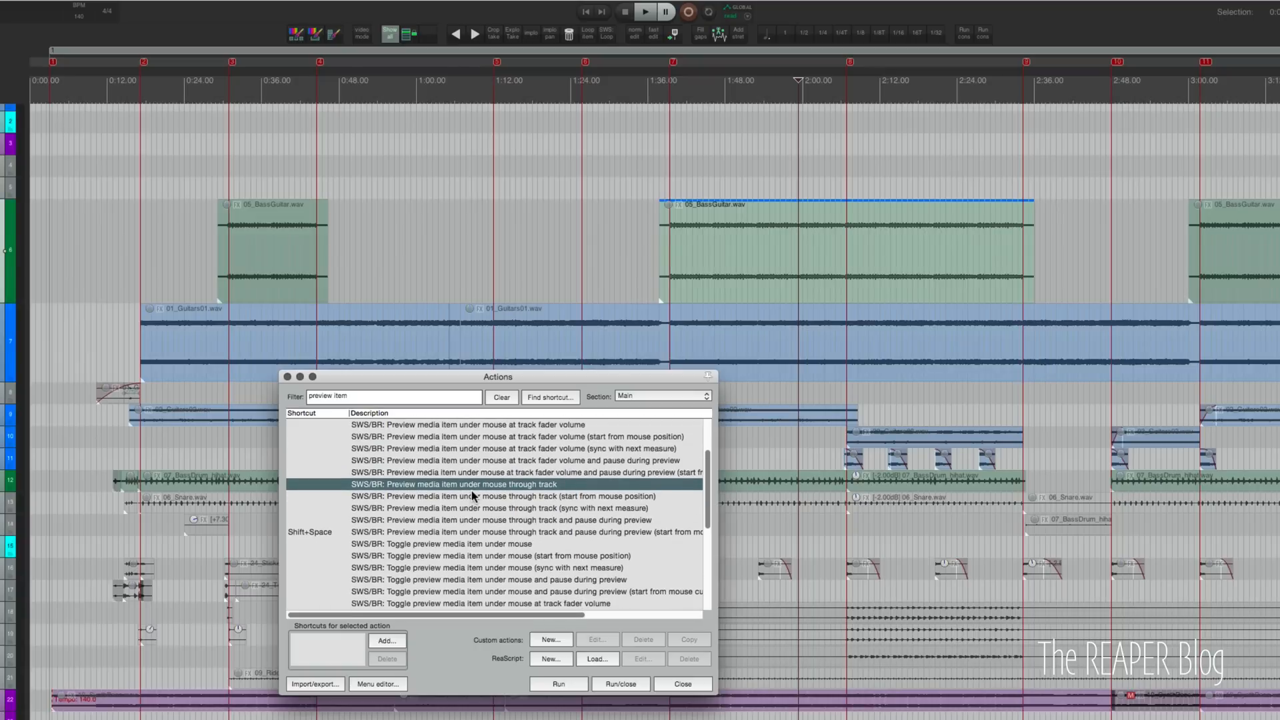
left_click(527, 532)
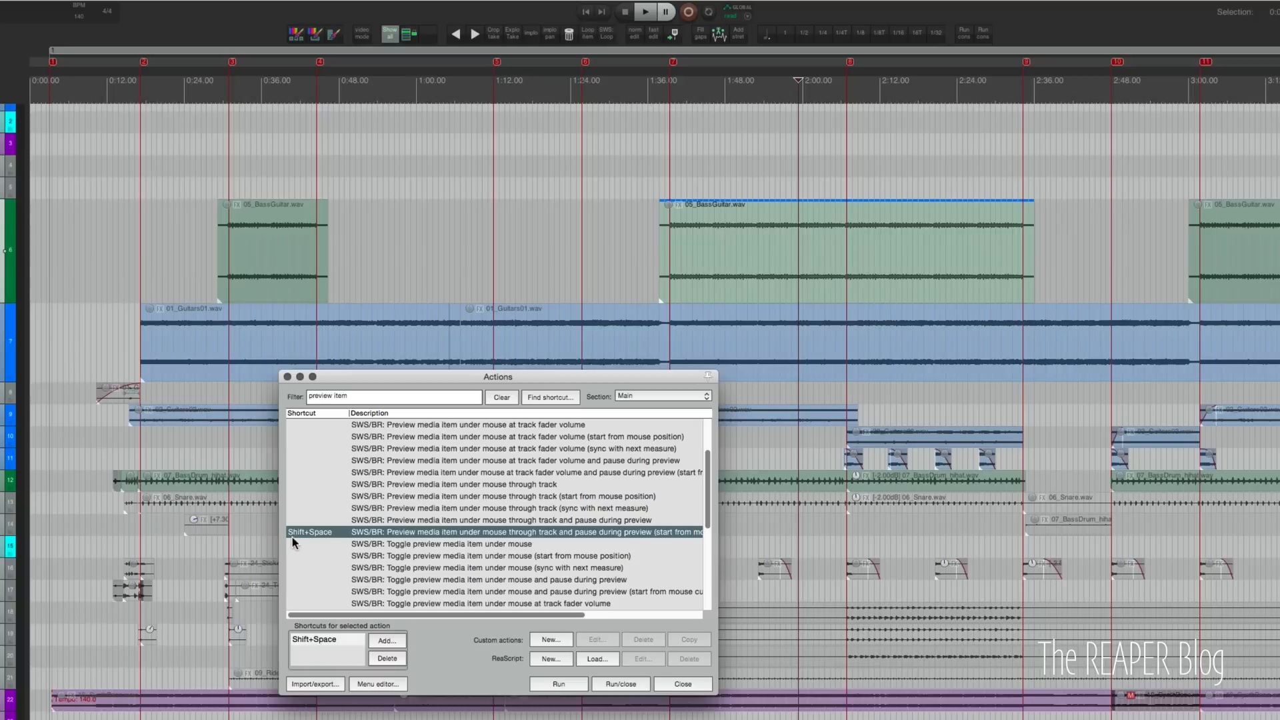
left_click(681, 684)
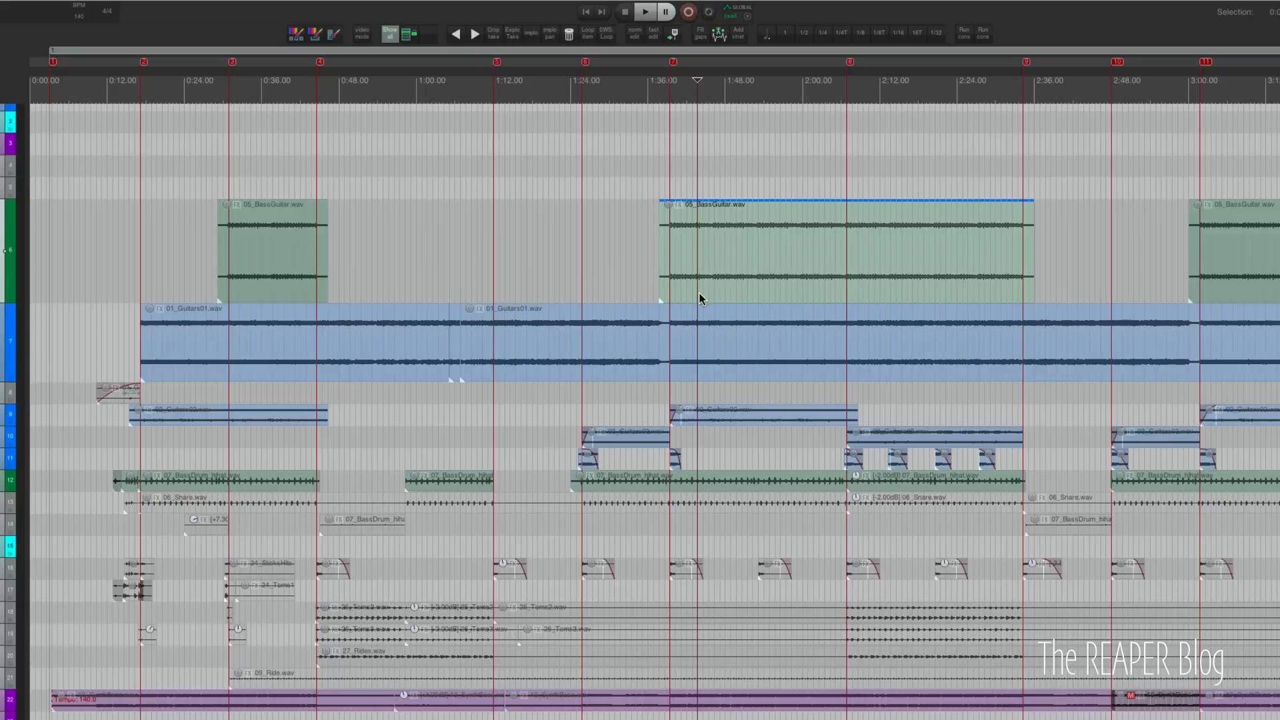
mouse_move(735, 346)
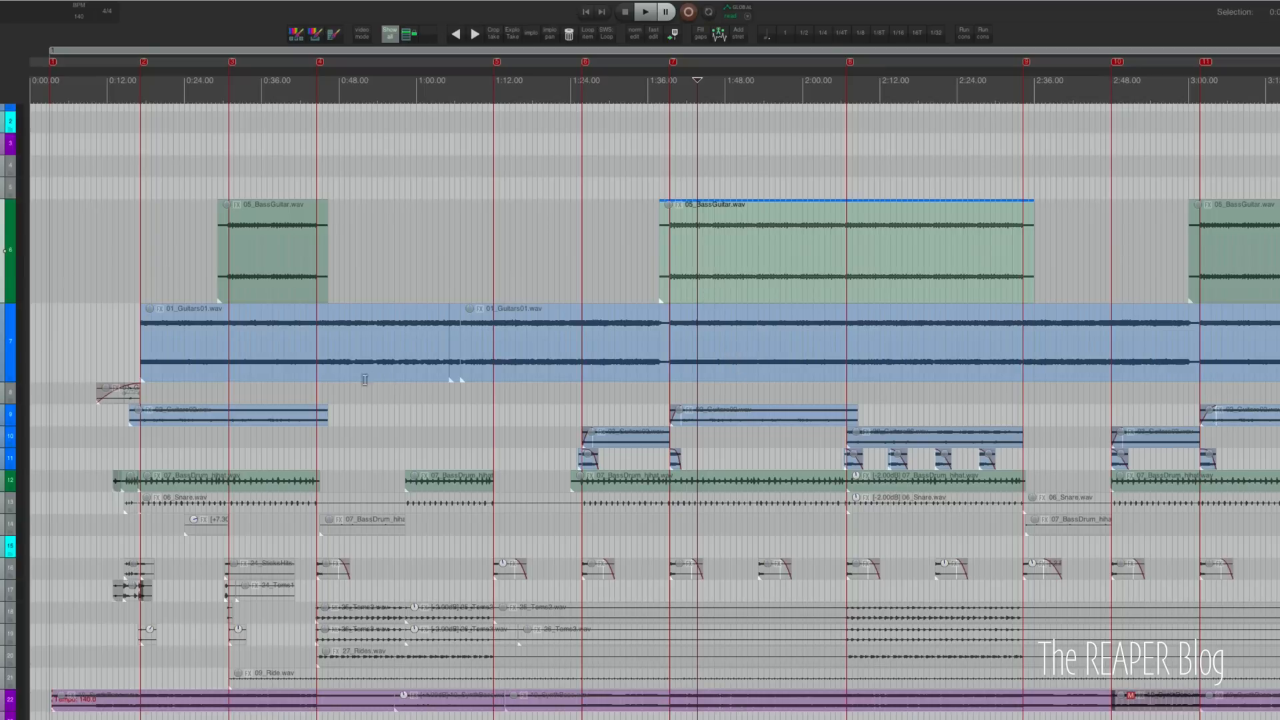
mouse_move(318, 357)
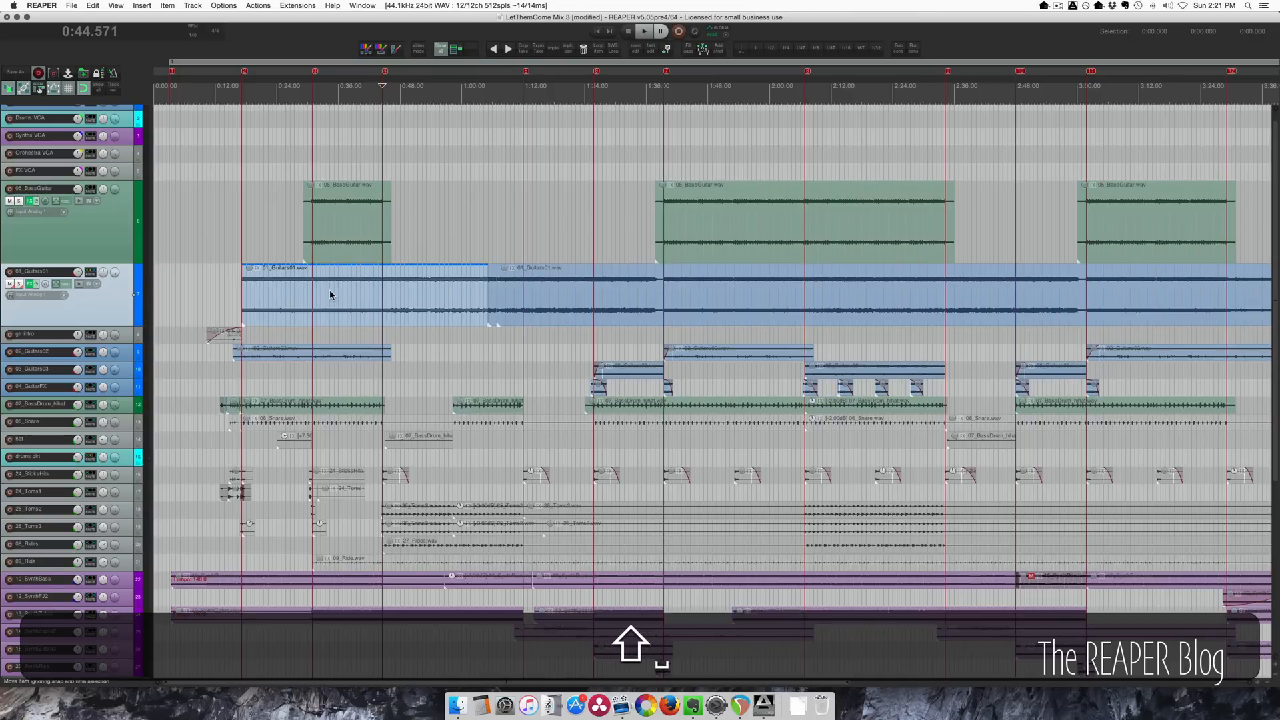
Preview the 01_Guitars01.wav item from a point inside it using Shift+Space.
scroll("down", 3)
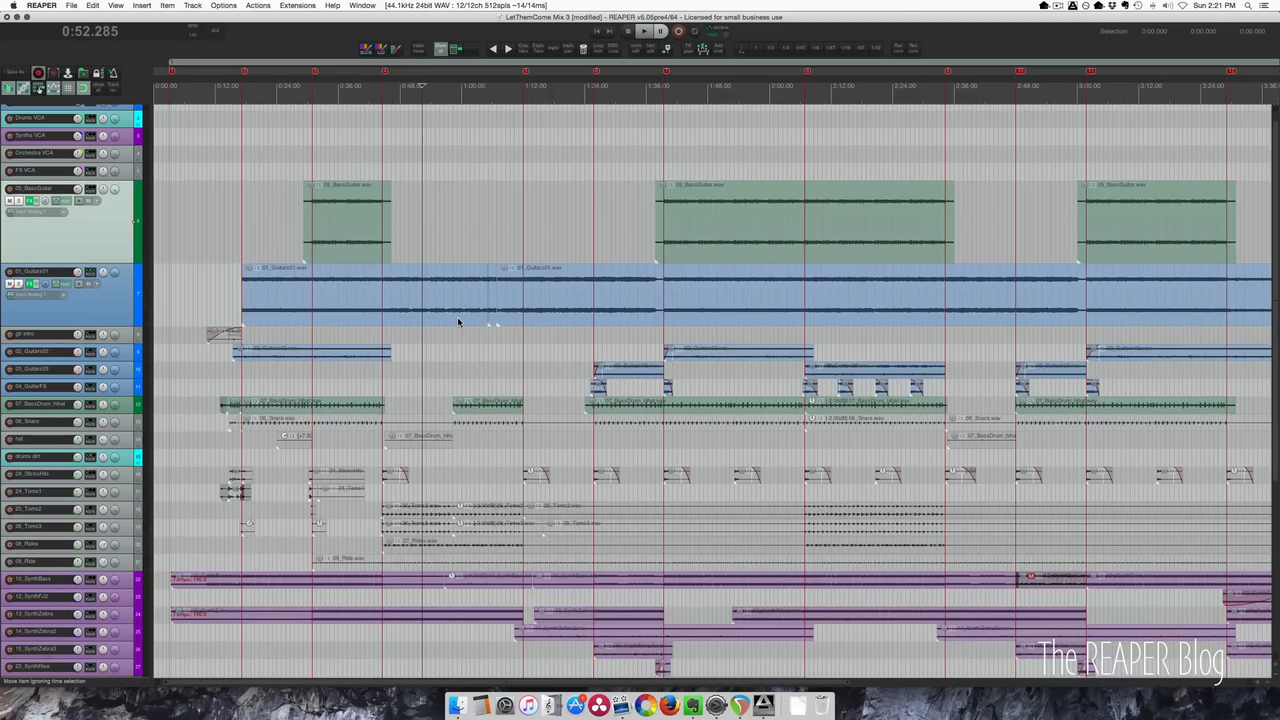
left_click(644, 31)
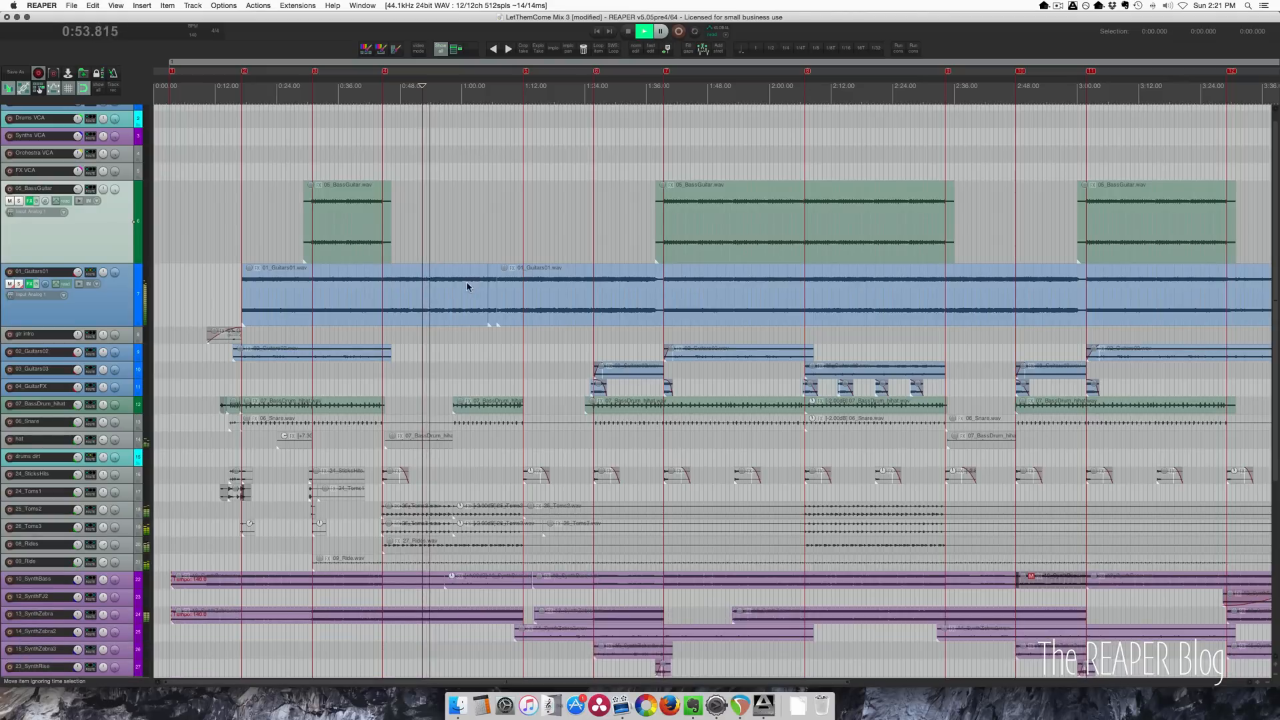